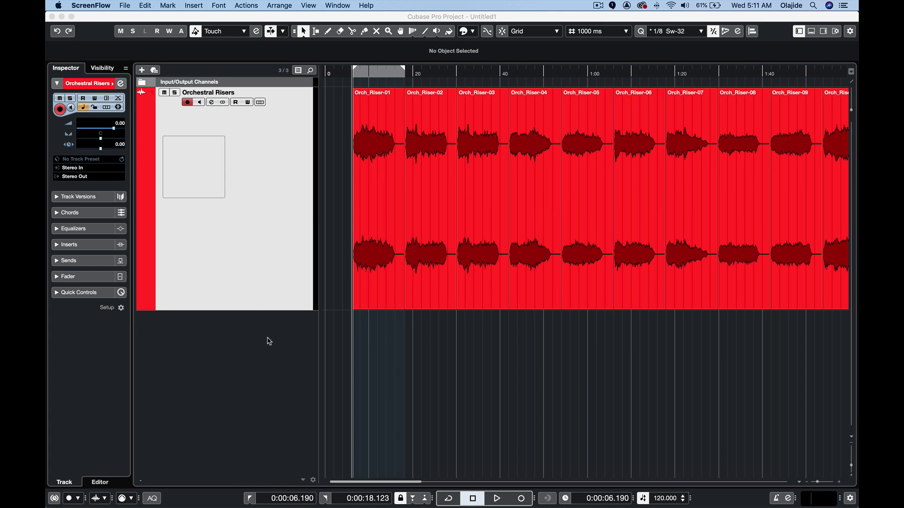
{"action": "mouse_move", "coordinate": [277, 325]}
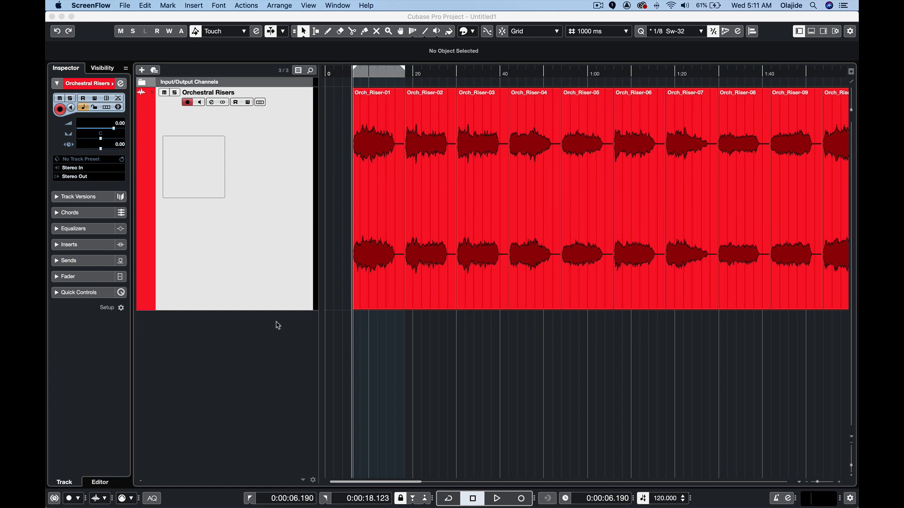
{"action": "mouse_move", "coordinate": [160, 55]}
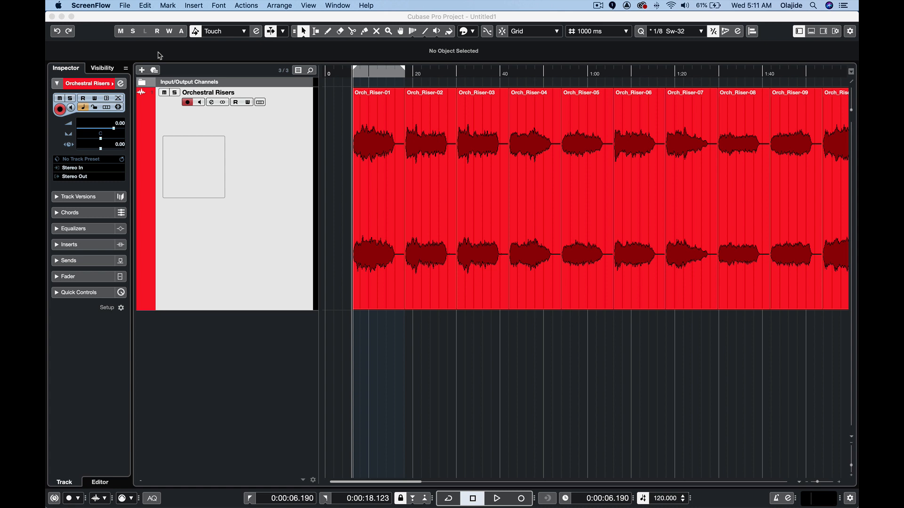
Add a Markers track to the project via Add Track > Marker.
{"action": "left_click", "coordinate": [142, 70]}
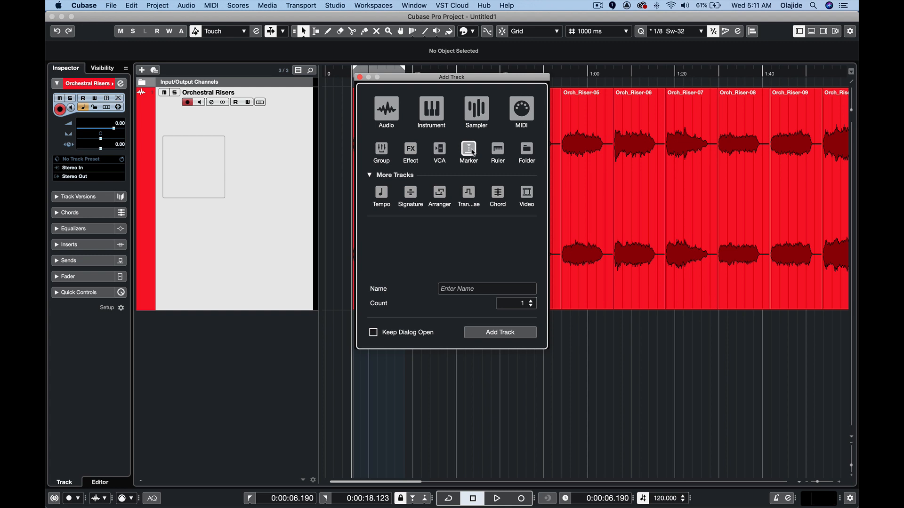
{"action": "left_click", "coordinate": [499, 333]}
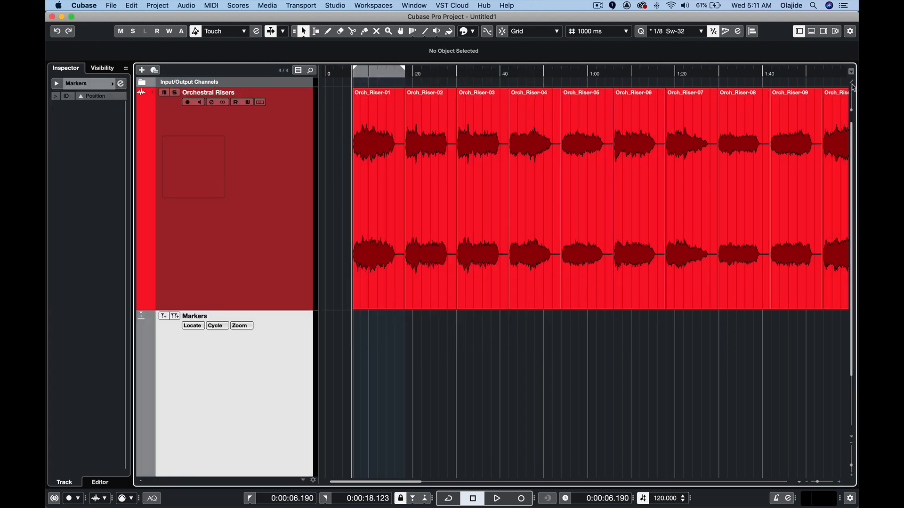
{"action": "mouse_move", "coordinate": [849, 87]}
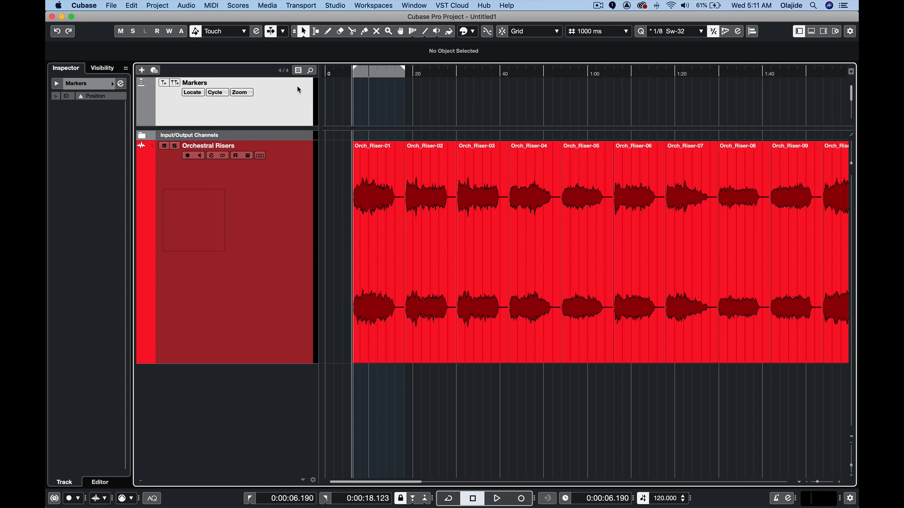
{"action": "mouse_move", "coordinate": [298, 91]}
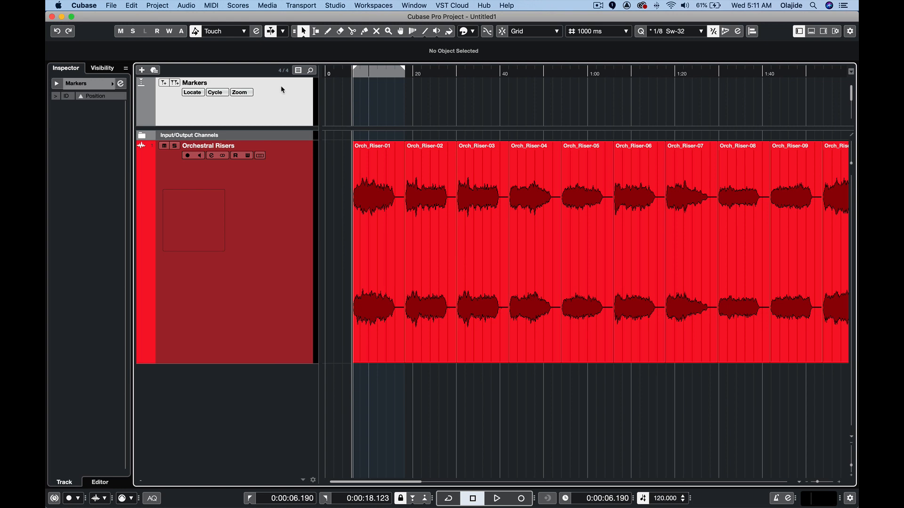
{"action": "mouse_move", "coordinate": [217, 223]}
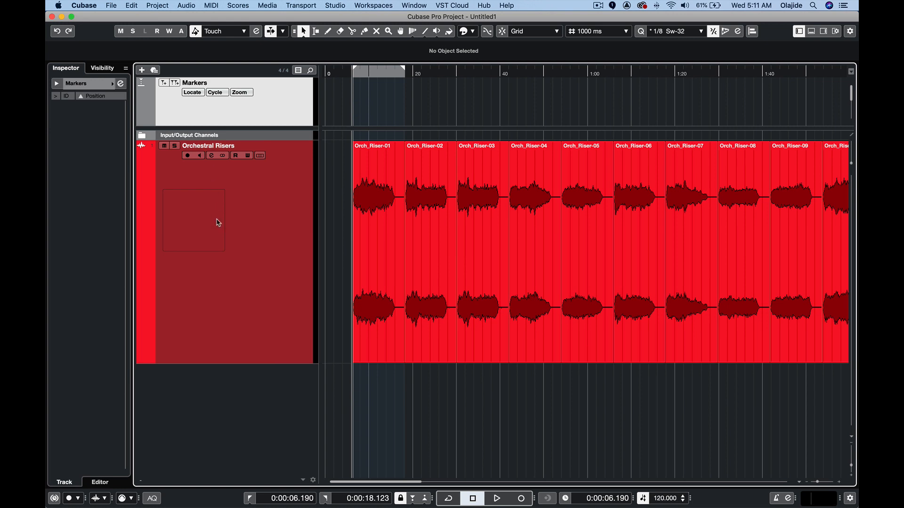
{"action": "mouse_move", "coordinate": [204, 225]}
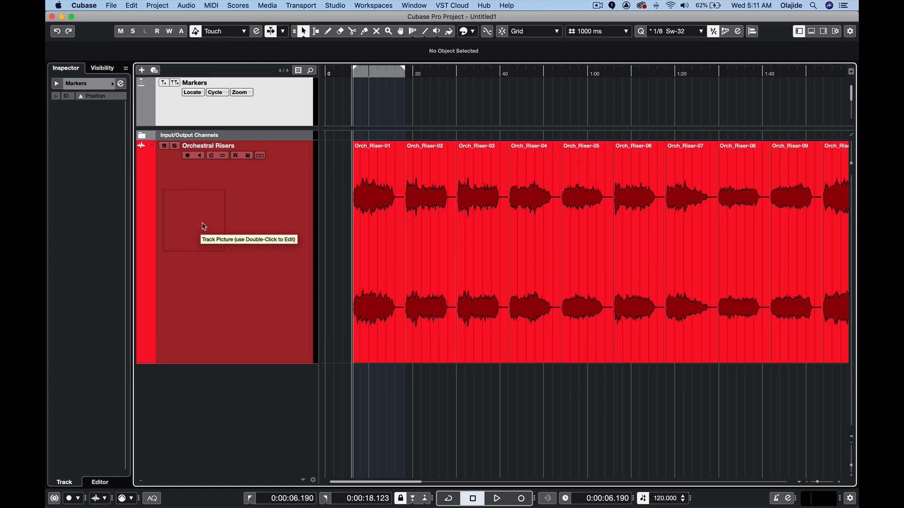
{"action": "mouse_move", "coordinate": [188, 100]}
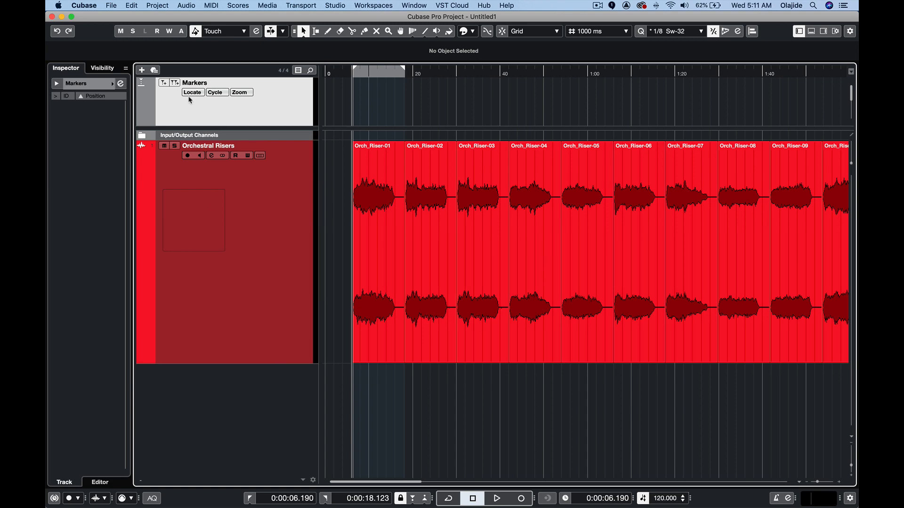
Search Key Commands for 'insert' to locate the Insert Cycle Marker command.
{"action": "left_click", "coordinate": [130, 6]}
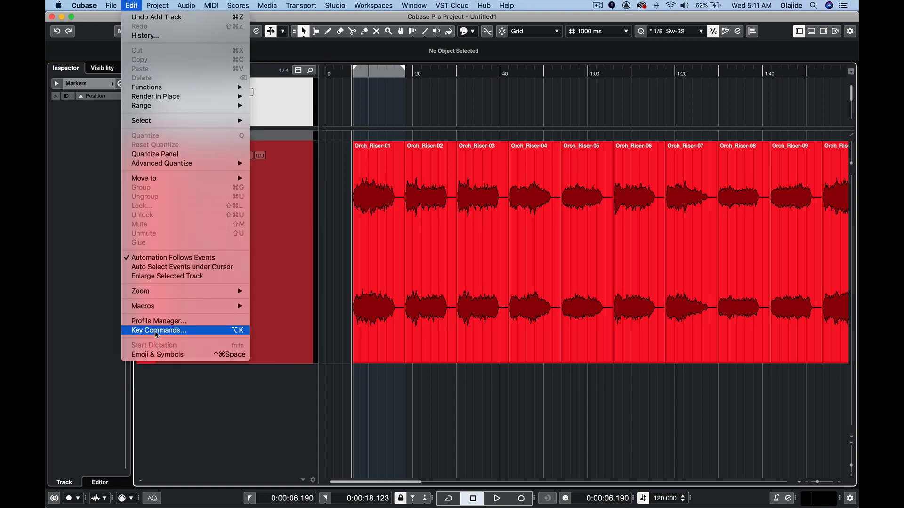
{"action": "left_click", "coordinate": [157, 330]}
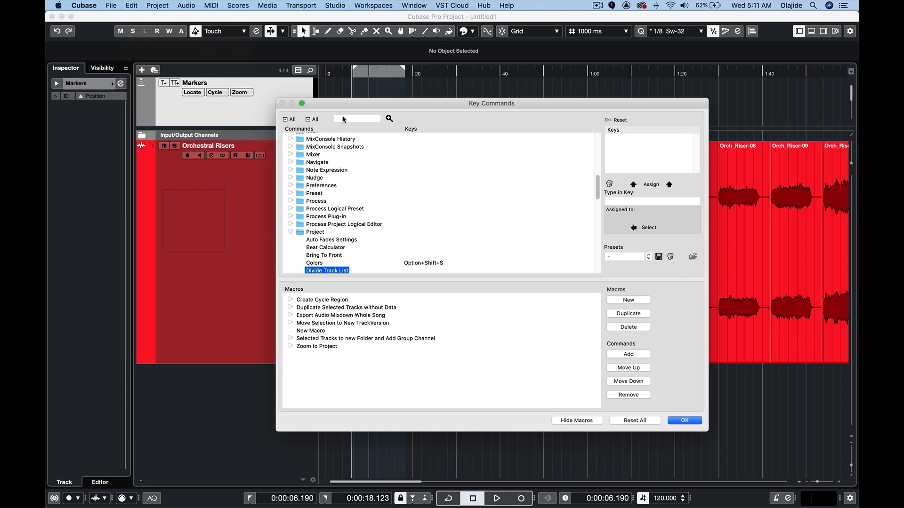
{"action": "left_click", "coordinate": [356, 119]}
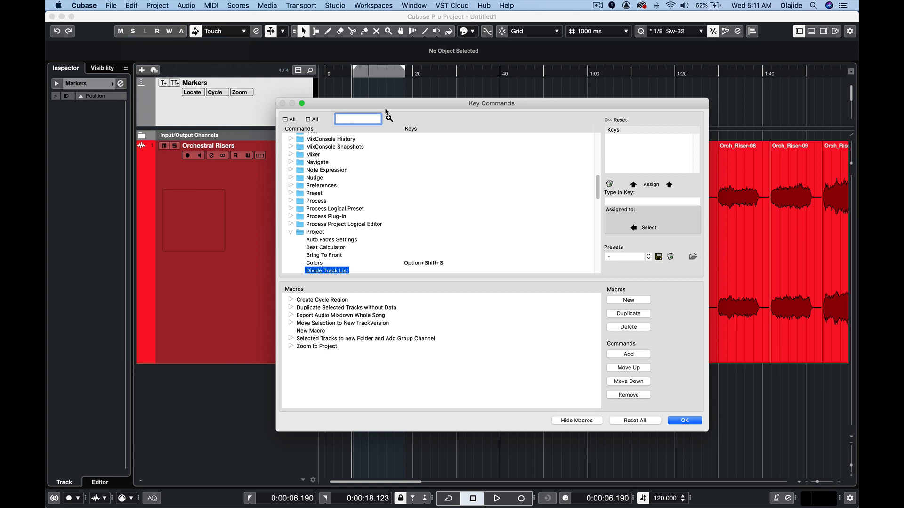
{"action": "type", "text": "insert cycle mar"}
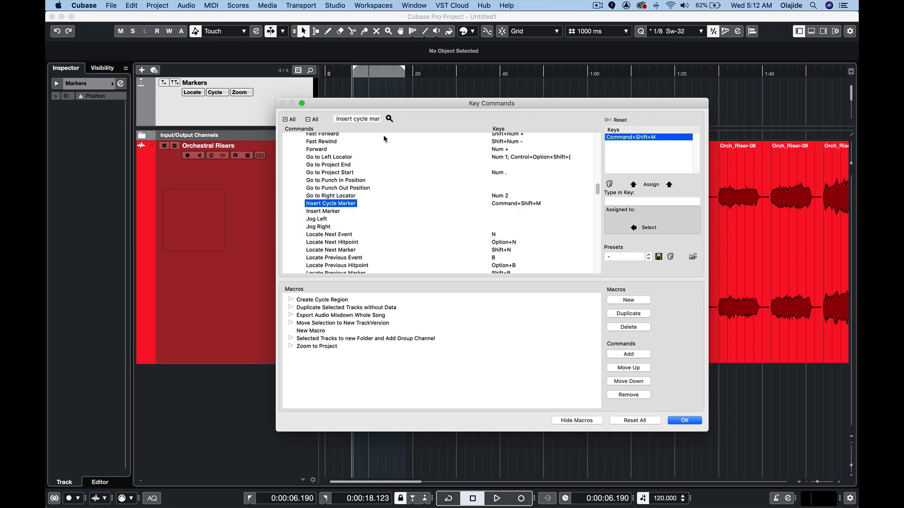
{"action": "mouse_move", "coordinate": [617, 163]}
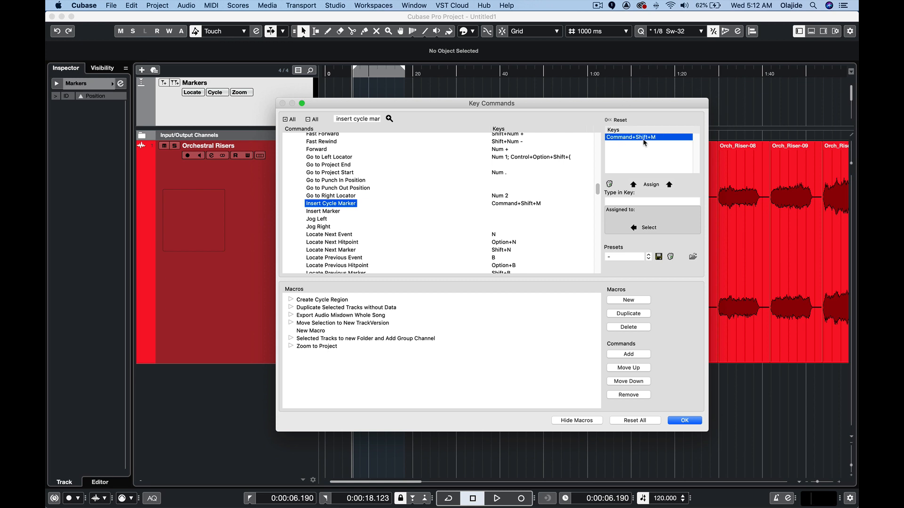
Try D as a new shortcut, find it already assigned, and close Key Commands.
{"action": "left_click", "coordinate": [651, 201]}
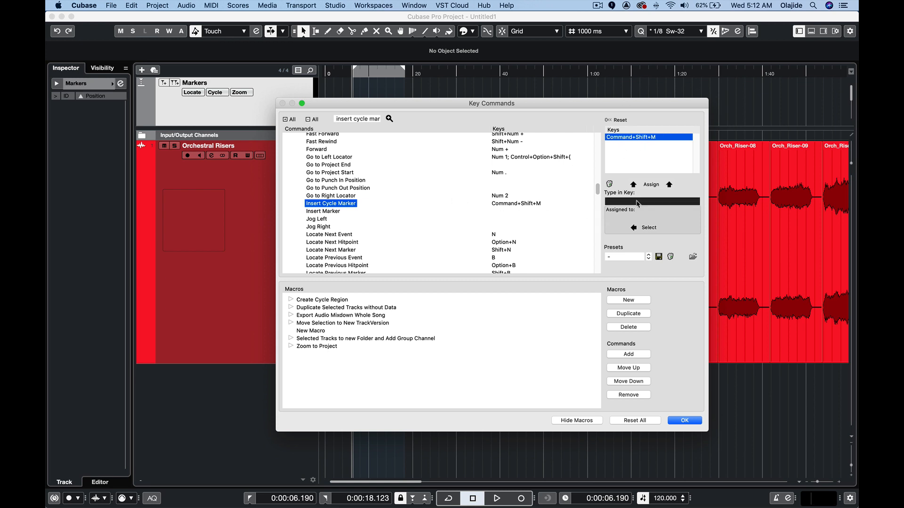
{"action": "type", "text": "D"}
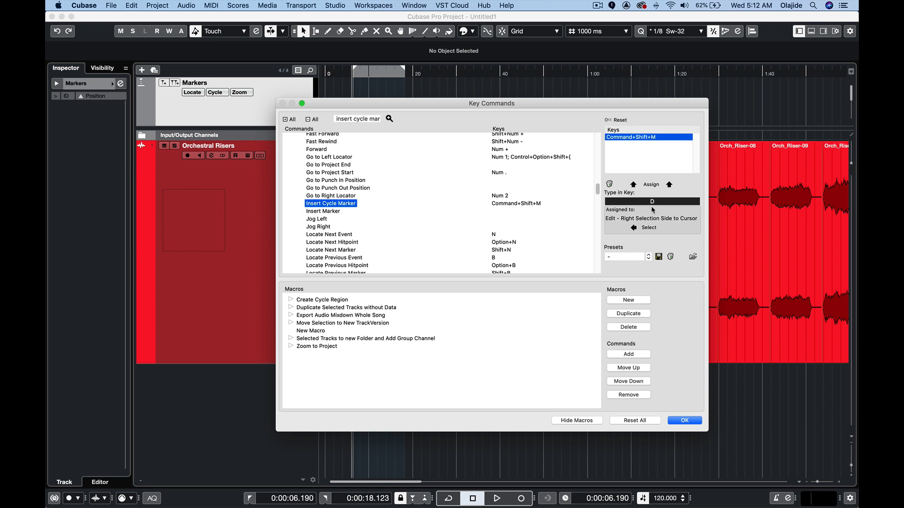
{"action": "mouse_move", "coordinate": [661, 410]}
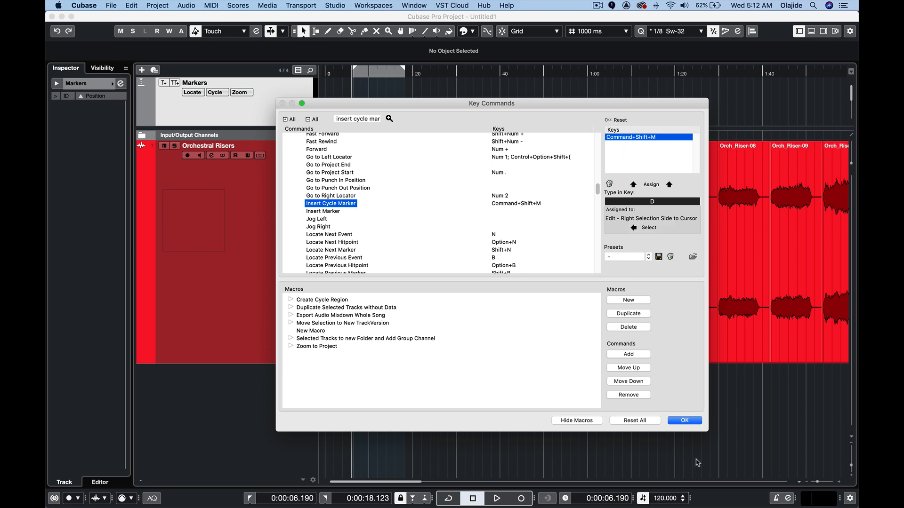
{"action": "left_click", "coordinate": [684, 420]}
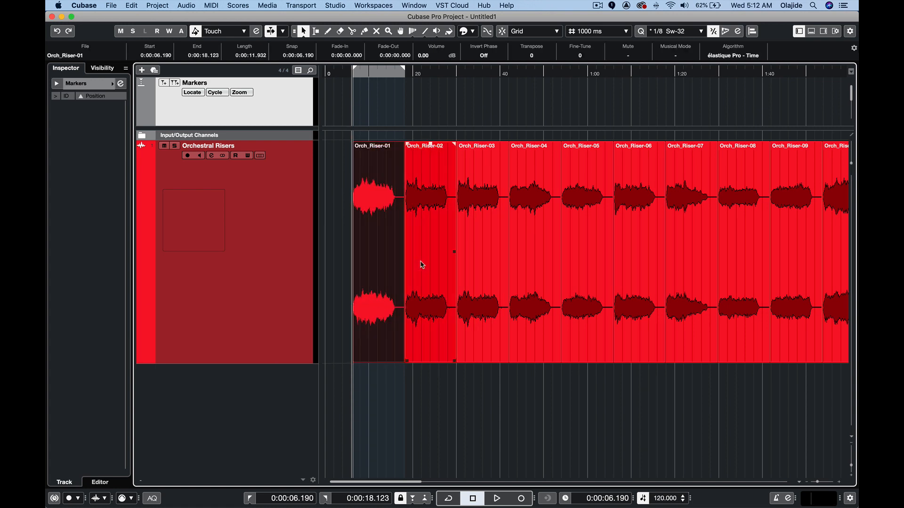
Select the Orch_Riser-02 event to set locators and insert a cycle marker over it.
{"action": "left_click", "coordinate": [427, 196]}
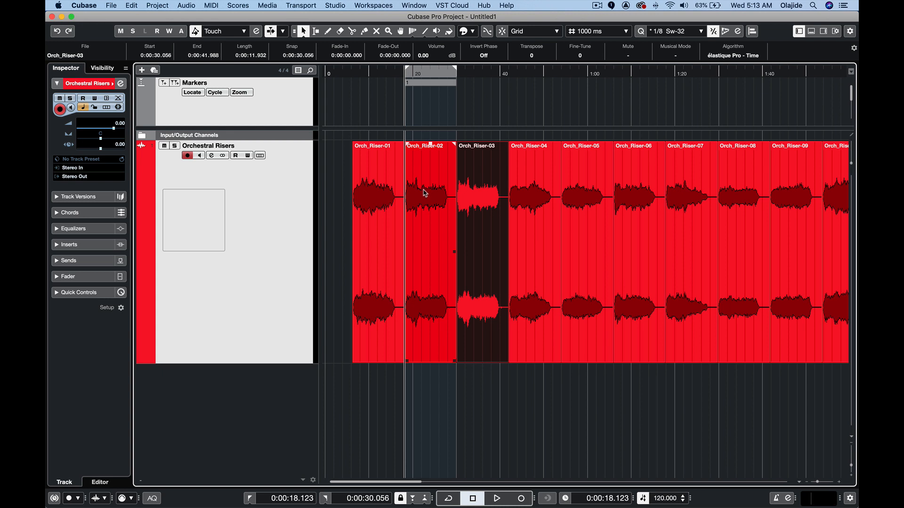
{"action": "left_click", "coordinate": [131, 5]}
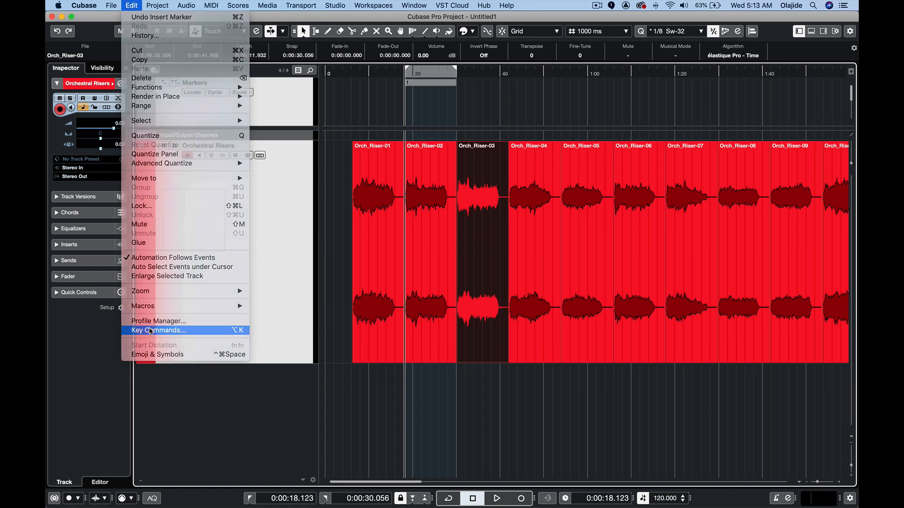
Reopen Key Commands and show the Macros section listing Create Cycle Region.
{"action": "left_click", "coordinate": [158, 330]}
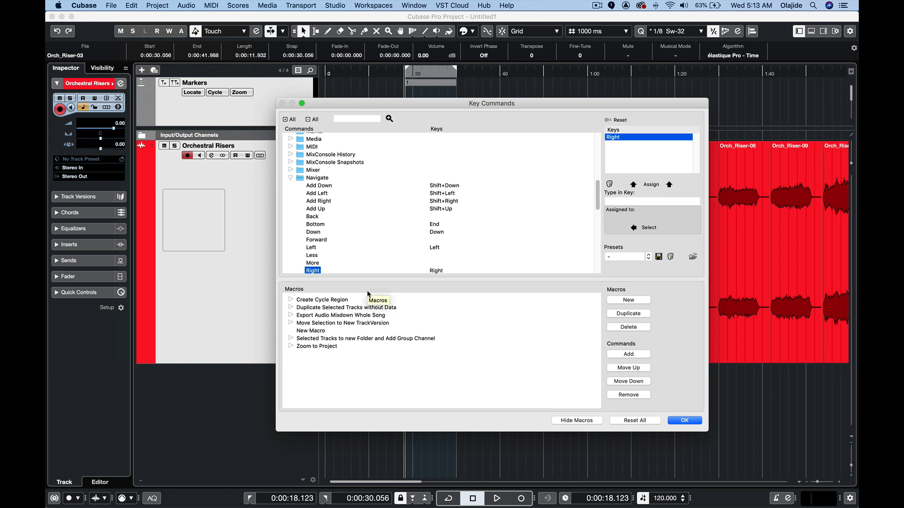
{"action": "left_click", "coordinate": [576, 420]}
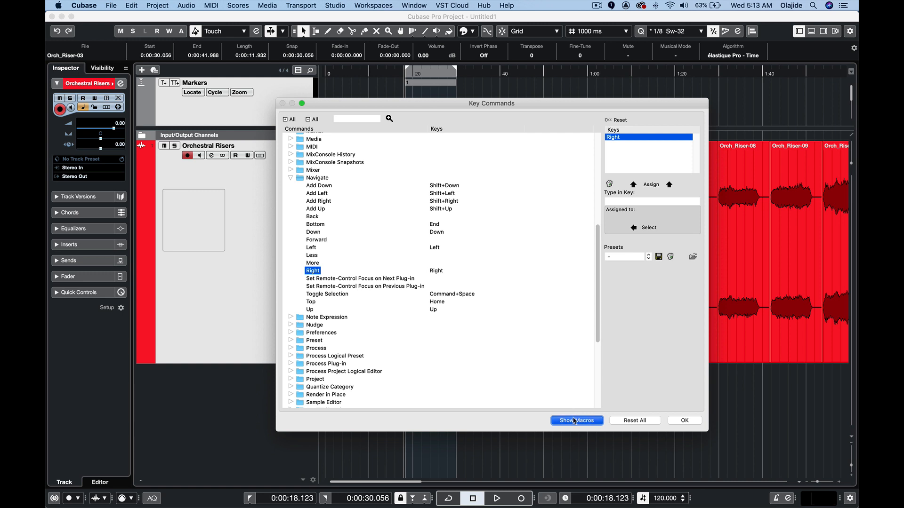
{"action": "left_click", "coordinate": [576, 420]}
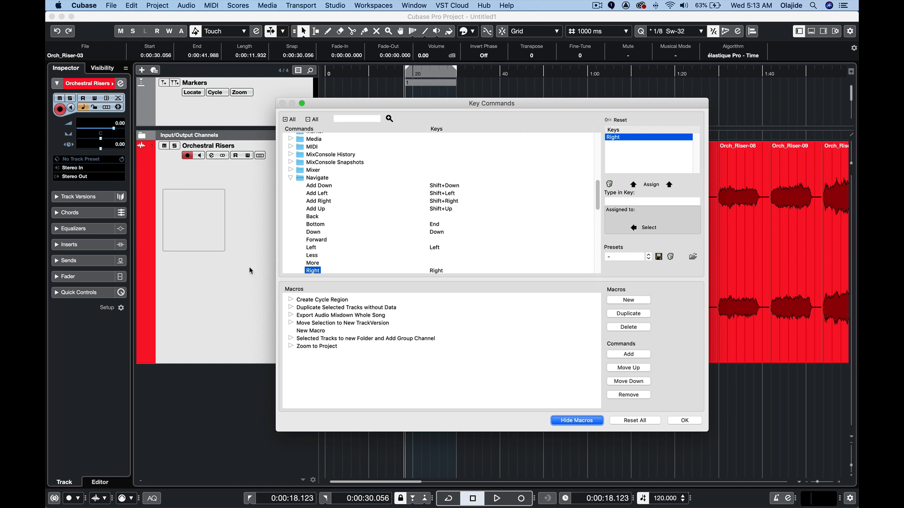
{"action": "mouse_move", "coordinate": [291, 327]}
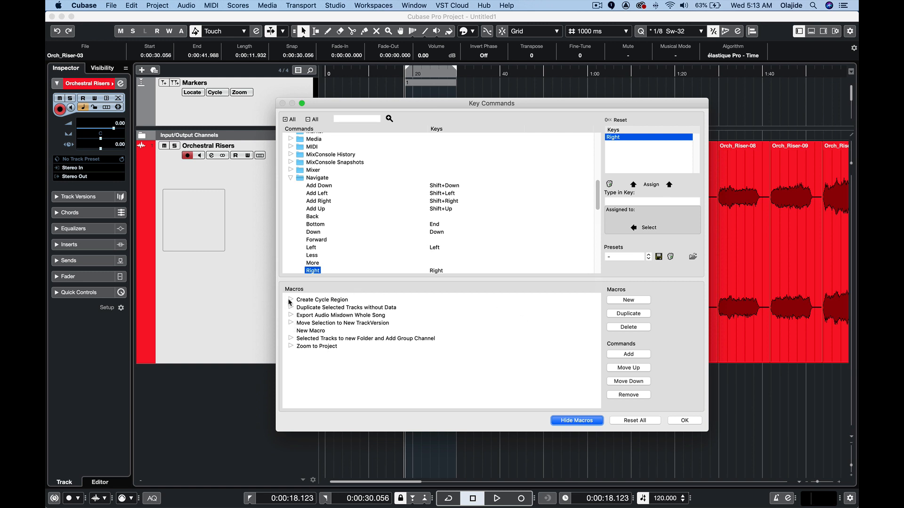
Expand Create Cycle Region and review its Locators to Selection, Go to Left Locator and Navigate Right steps.
{"action": "left_click", "coordinate": [291, 300]}
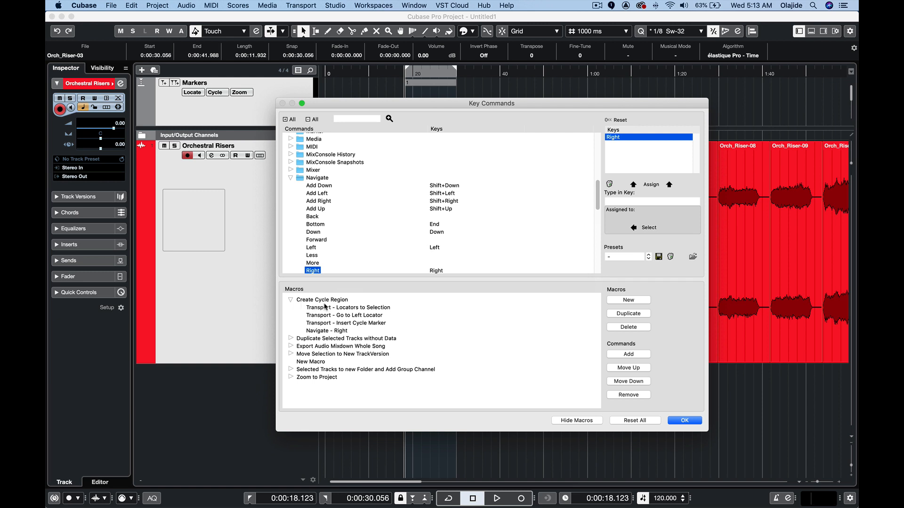
{"action": "left_click", "coordinate": [348, 307]}
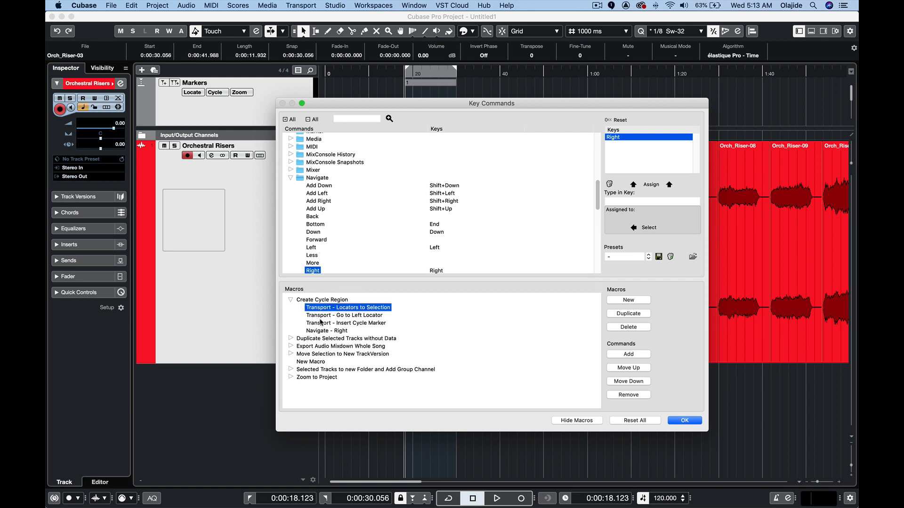
{"action": "left_click", "coordinate": [344, 315]}
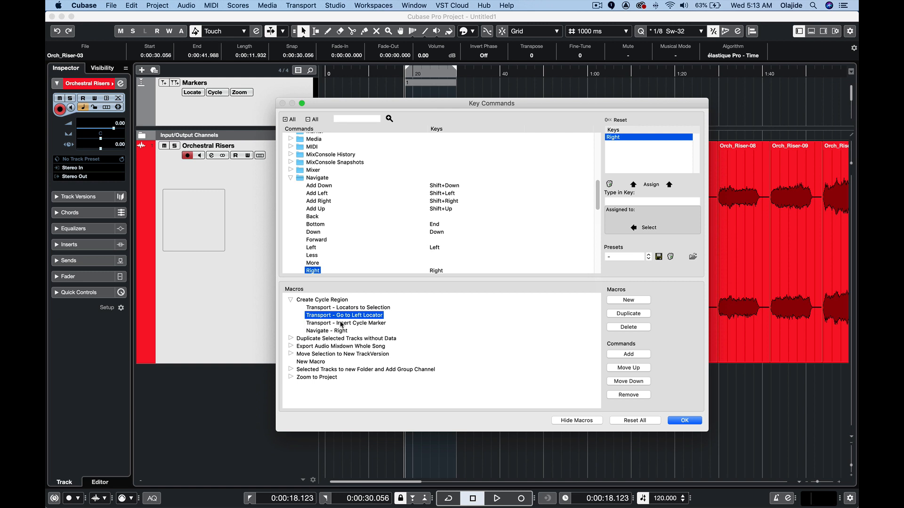
{"action": "left_click", "coordinate": [345, 323]}
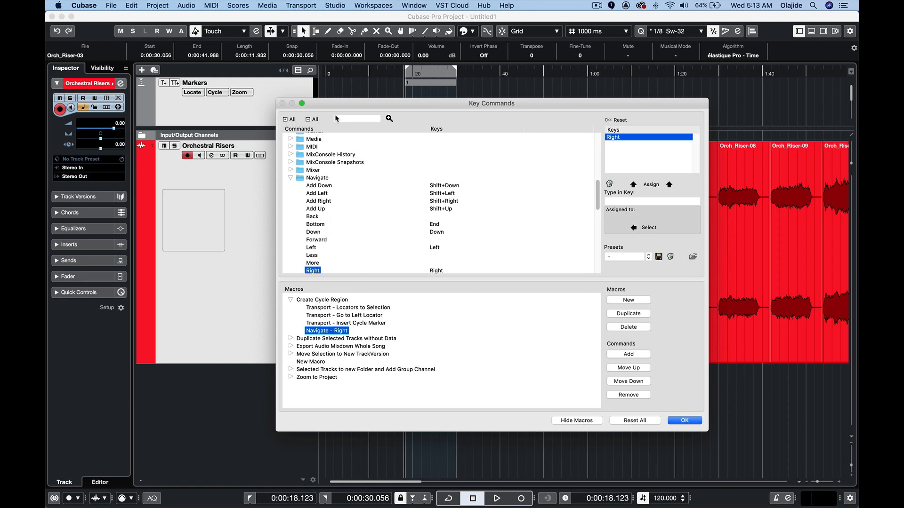
{"action": "left_click", "coordinate": [358, 119]}
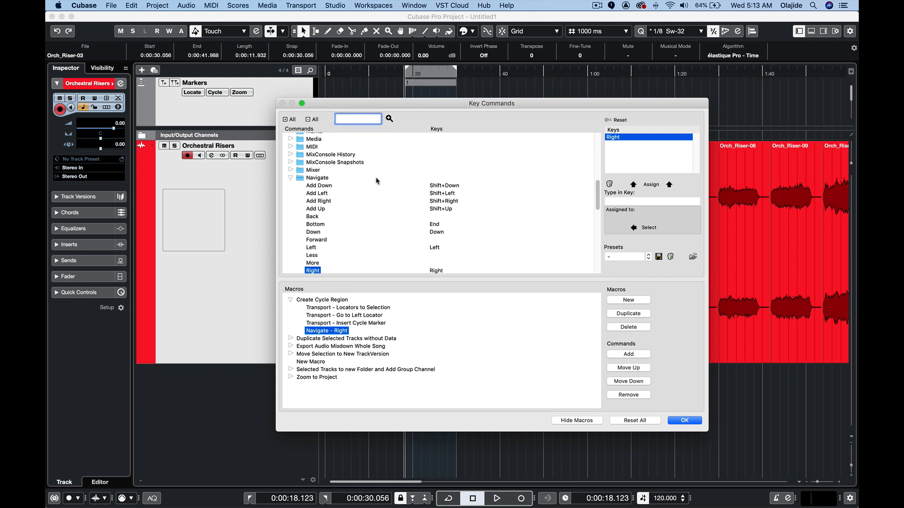
{"action": "left_click", "coordinate": [313, 216]}
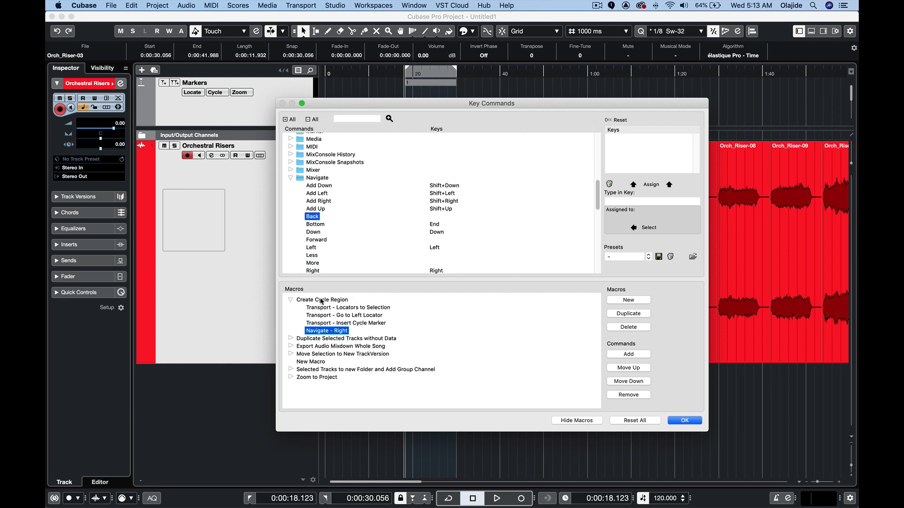
Move Locators to Selection down one step then back to first position.
{"action": "left_click", "coordinate": [348, 307]}
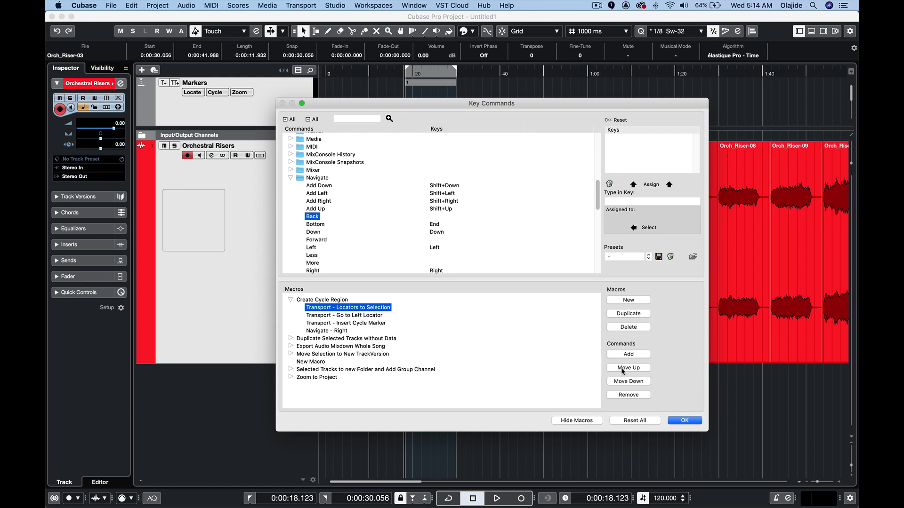
{"action": "mouse_move", "coordinate": [628, 381]}
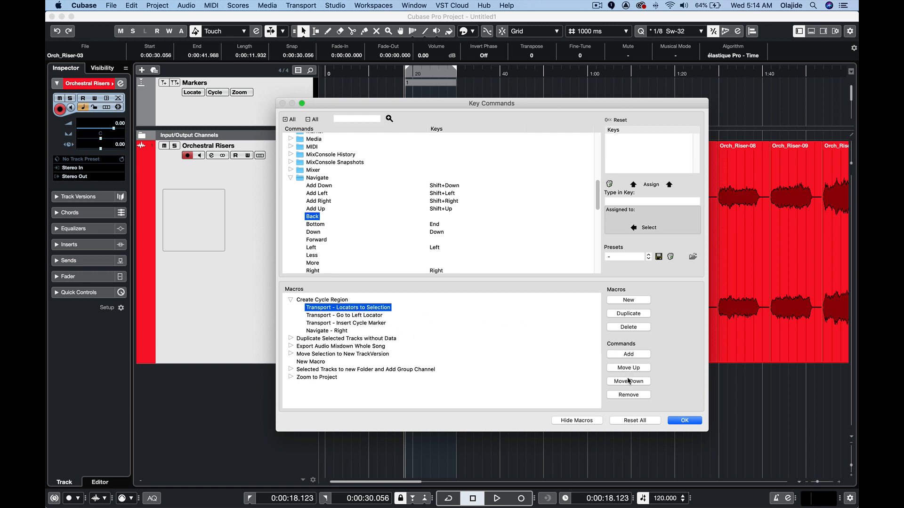
{"action": "left_click", "coordinate": [628, 368]}
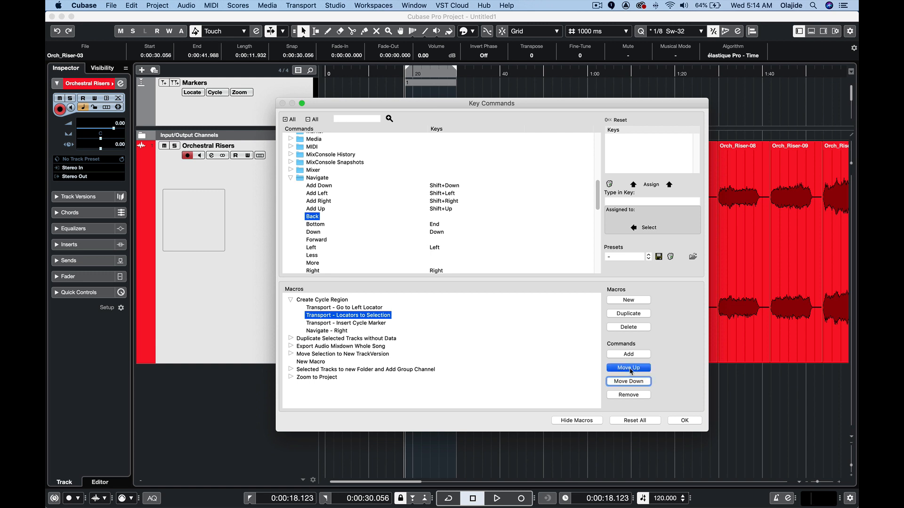
{"action": "left_click", "coordinate": [628, 368]}
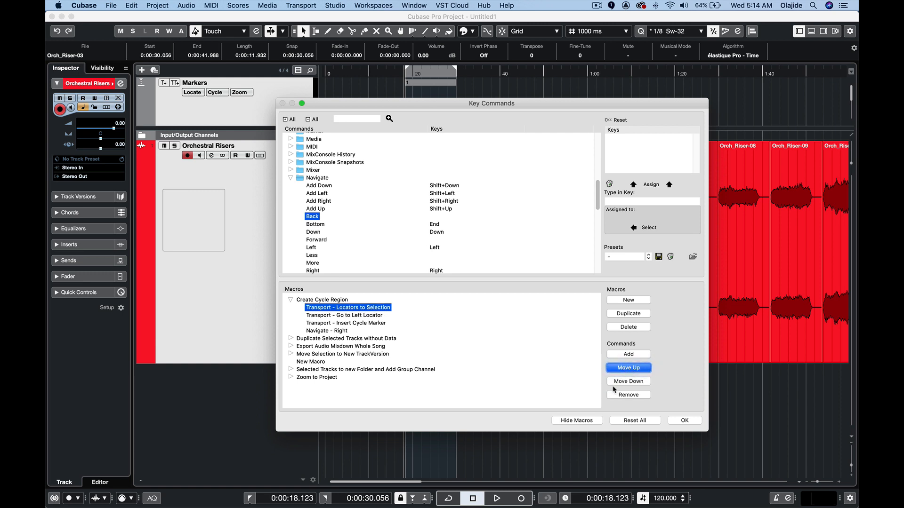
{"action": "mouse_move", "coordinate": [462, 292]}
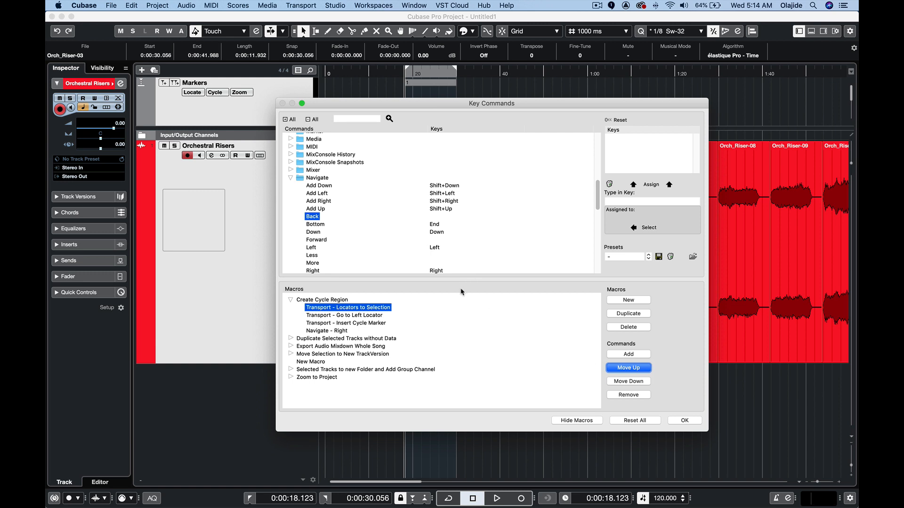
{"action": "mouse_move", "coordinate": [398, 332]}
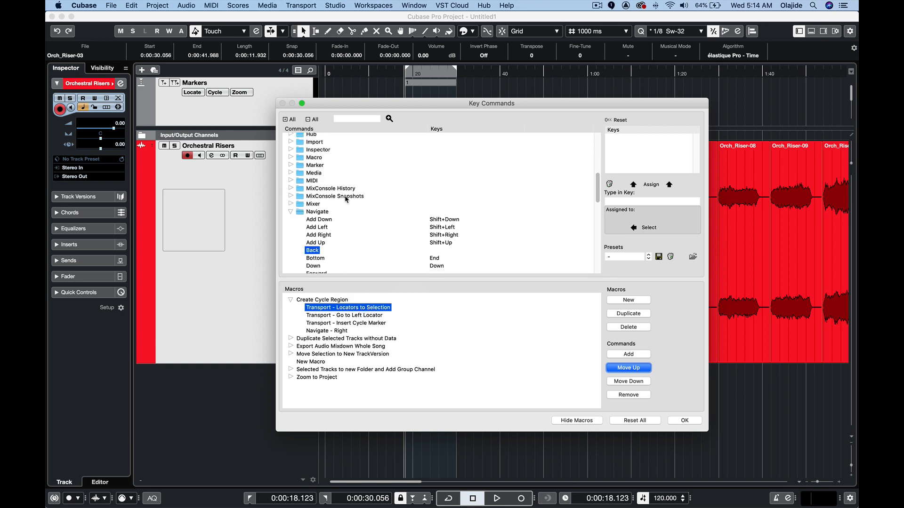
Search 'macro' to confirm Create Cycle Region's Command+Option+M shortcut, then close with OK.
{"action": "left_click", "coordinate": [358, 118]}
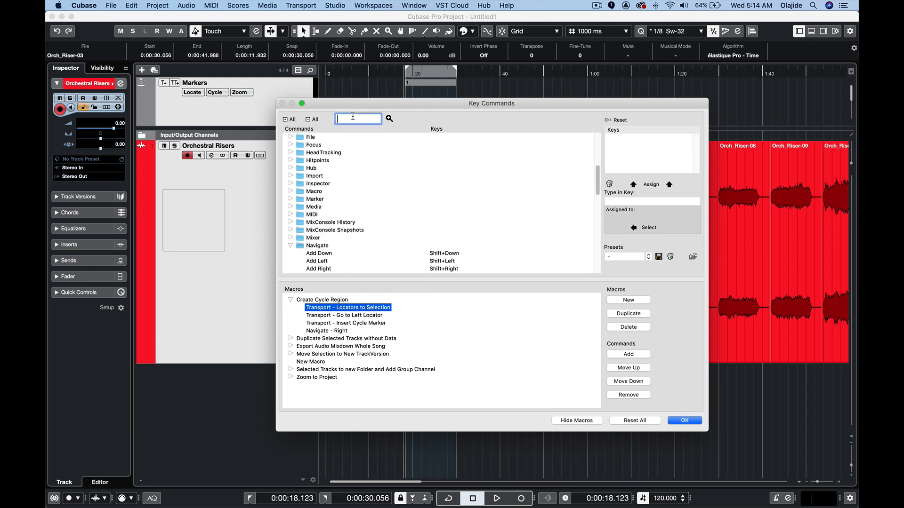
{"action": "type", "text": "macro"}
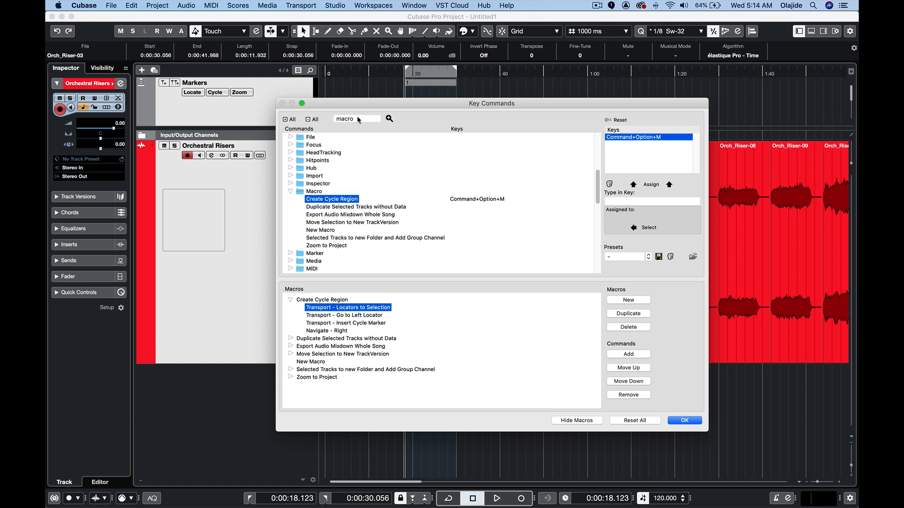
{"action": "mouse_move", "coordinate": [337, 193]}
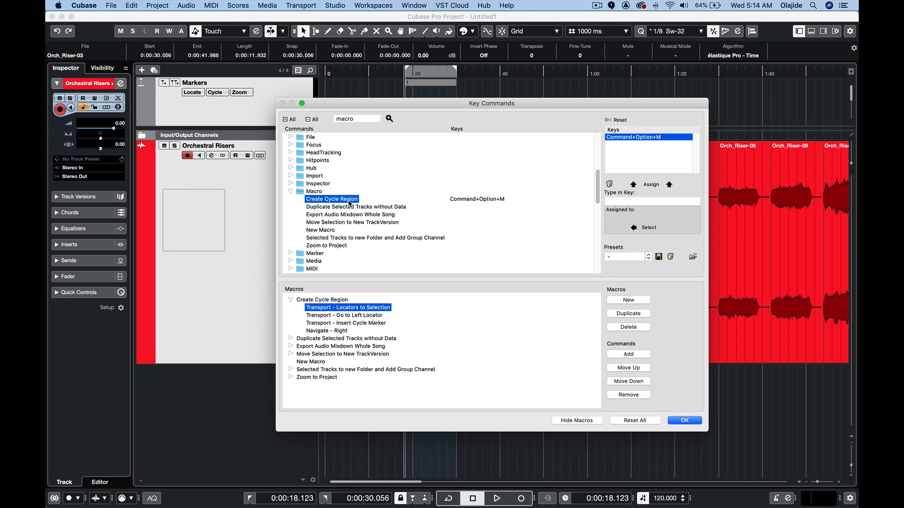
{"action": "mouse_move", "coordinate": [486, 203]}
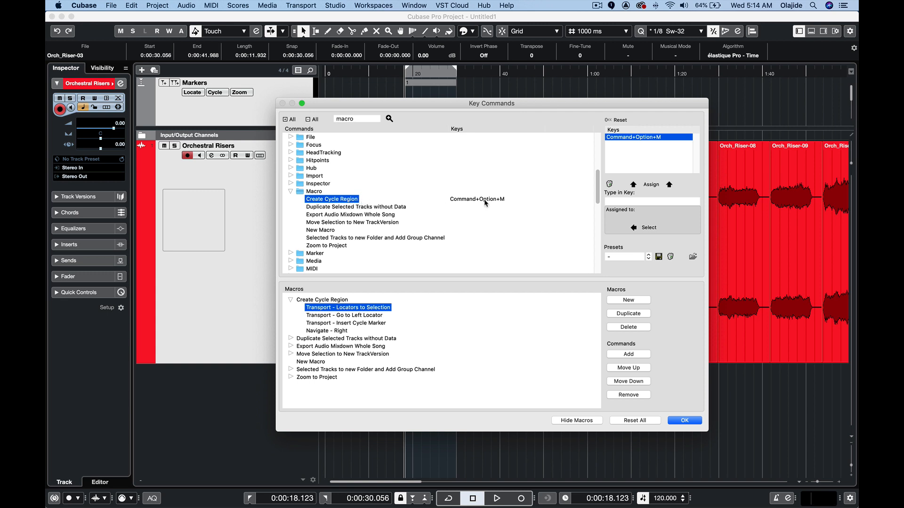
{"action": "mouse_move", "coordinate": [697, 362]}
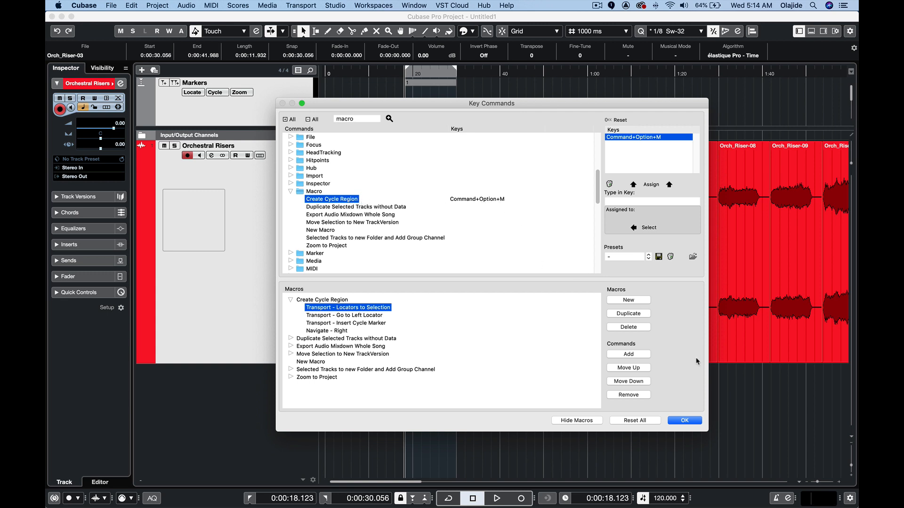
{"action": "left_click", "coordinate": [684, 420]}
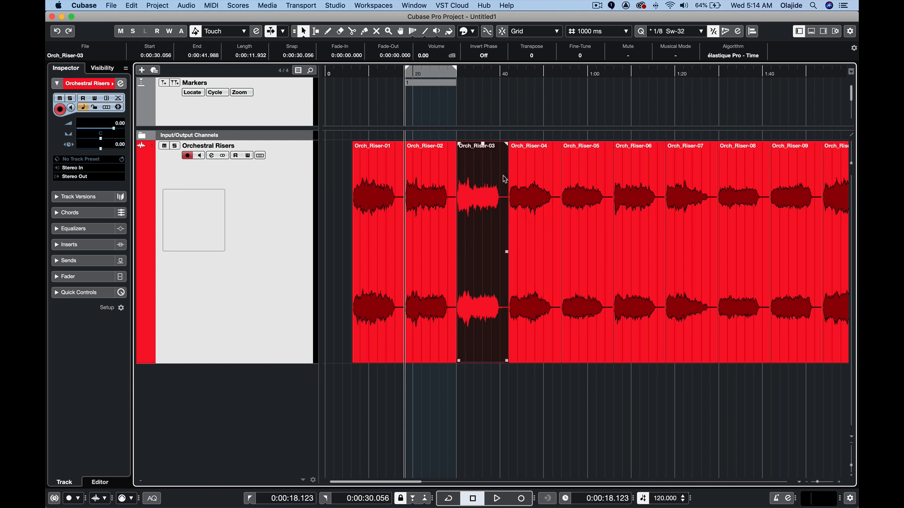